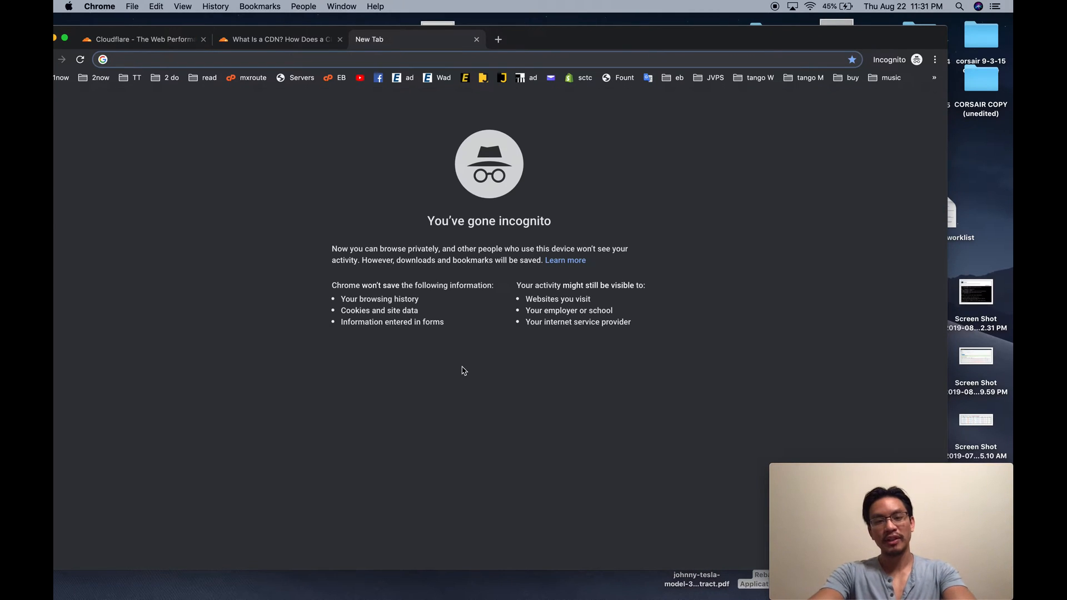
# Search Google for 'fastest dns service' and pick the Twitgoo best DNS servers result
pyautogui.write('dns')
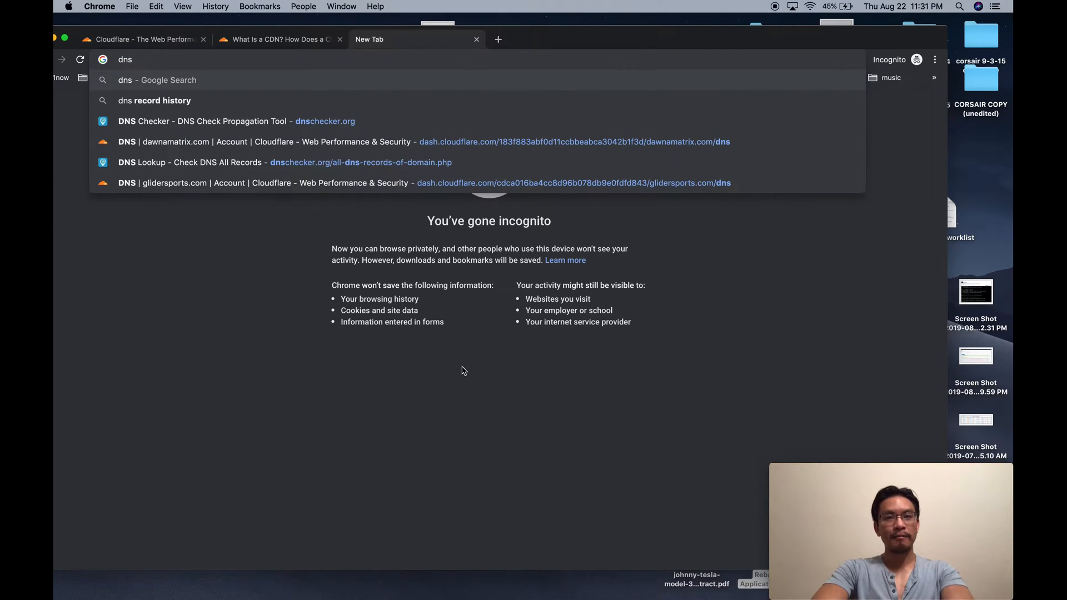
pyautogui.write('fastest dns')
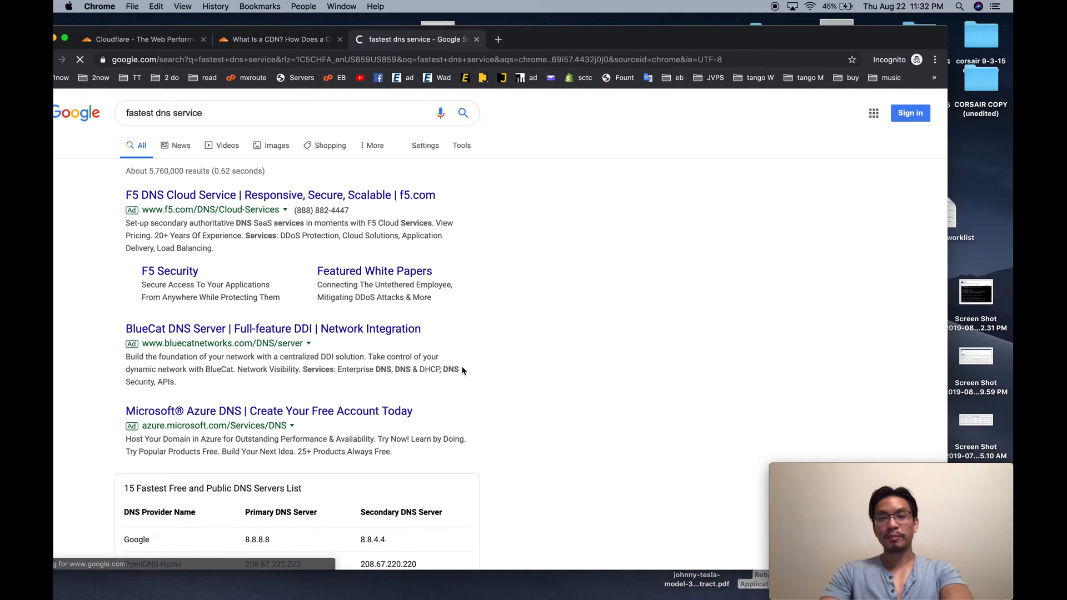
pyautogui.scroll(-3)
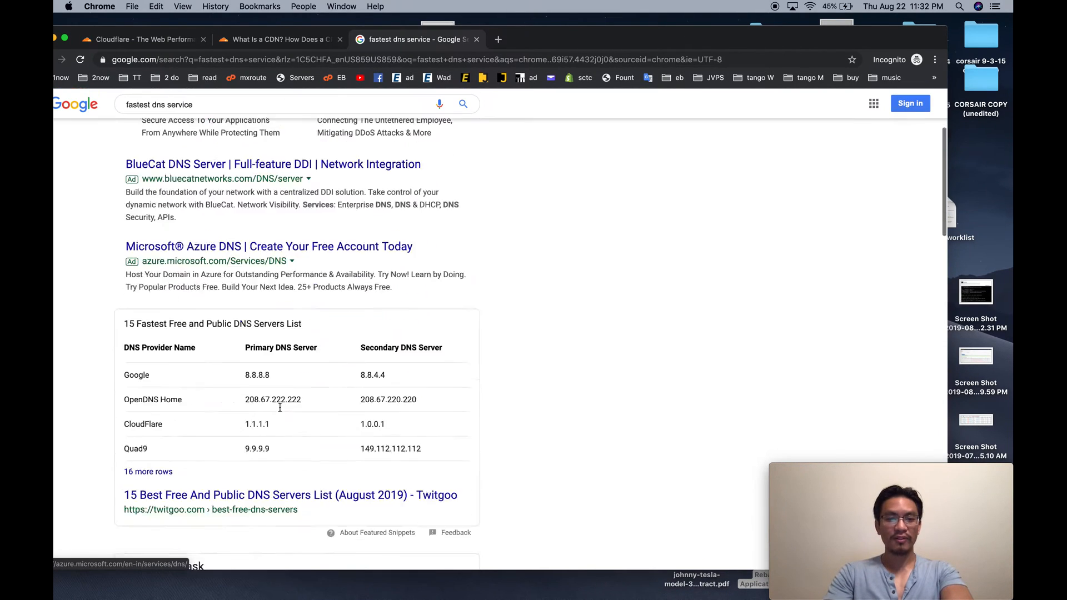
pyautogui.click(290, 293)
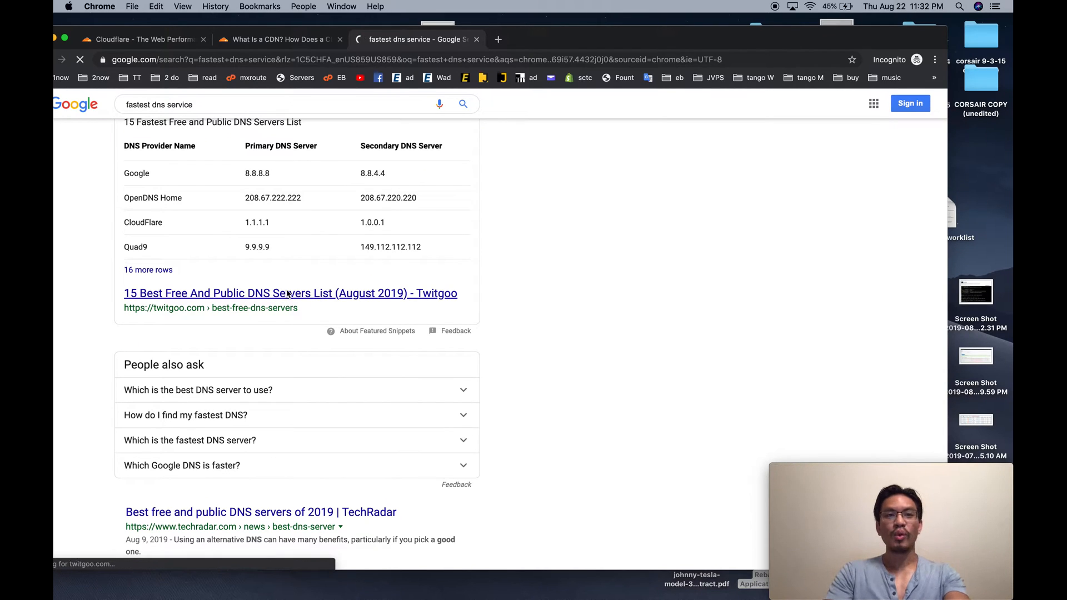
# Read the Twitgoo '15 Best Free And Public DNS Servers List' down to Google Public DNS pros and cons
pyautogui.click(290, 292)
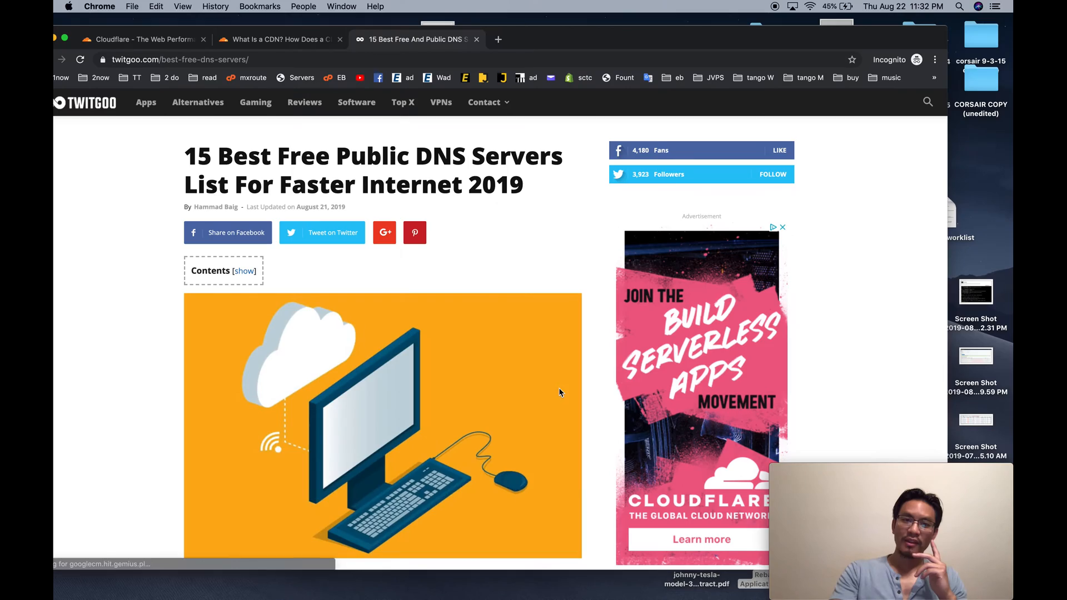
pyautogui.scroll(-3)
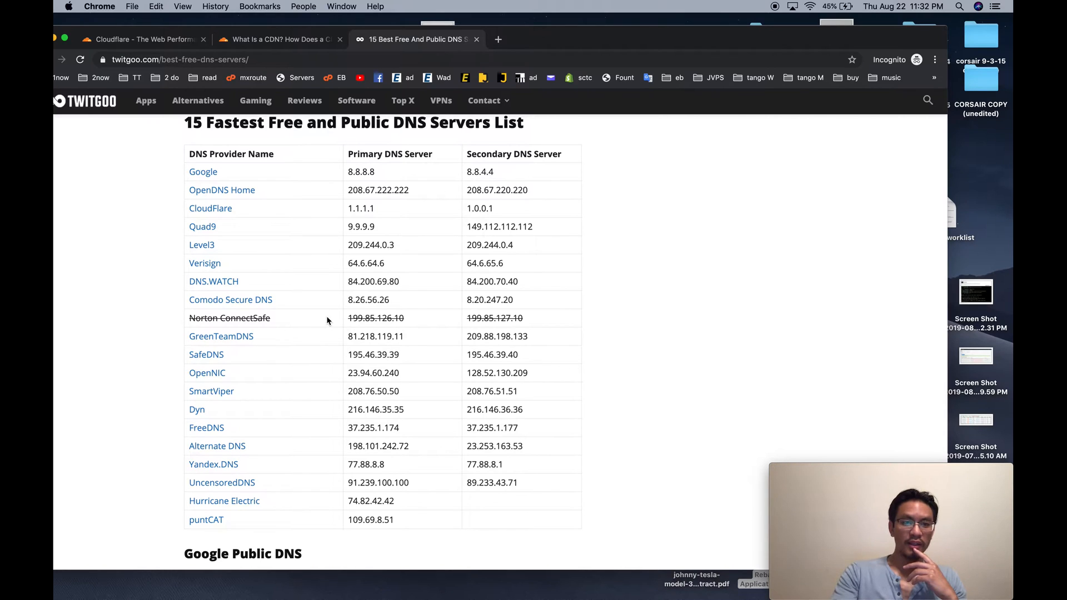
pyautogui.scroll(-3)
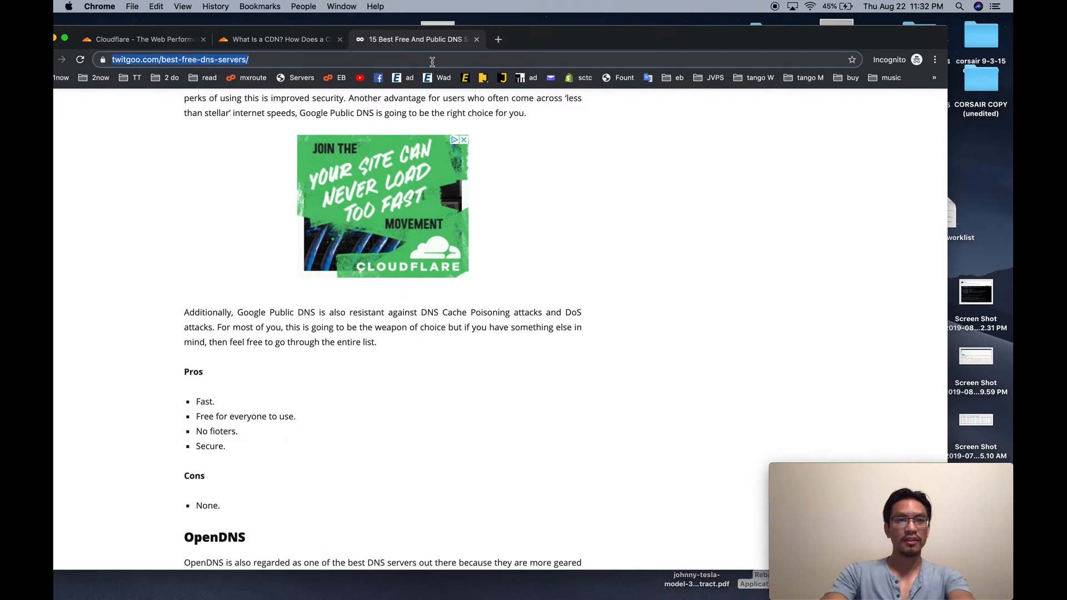
# Search 'fastest dns servers' and read the PCsteps article down to its DNS Resolver section
pyautogui.write('fastest d')
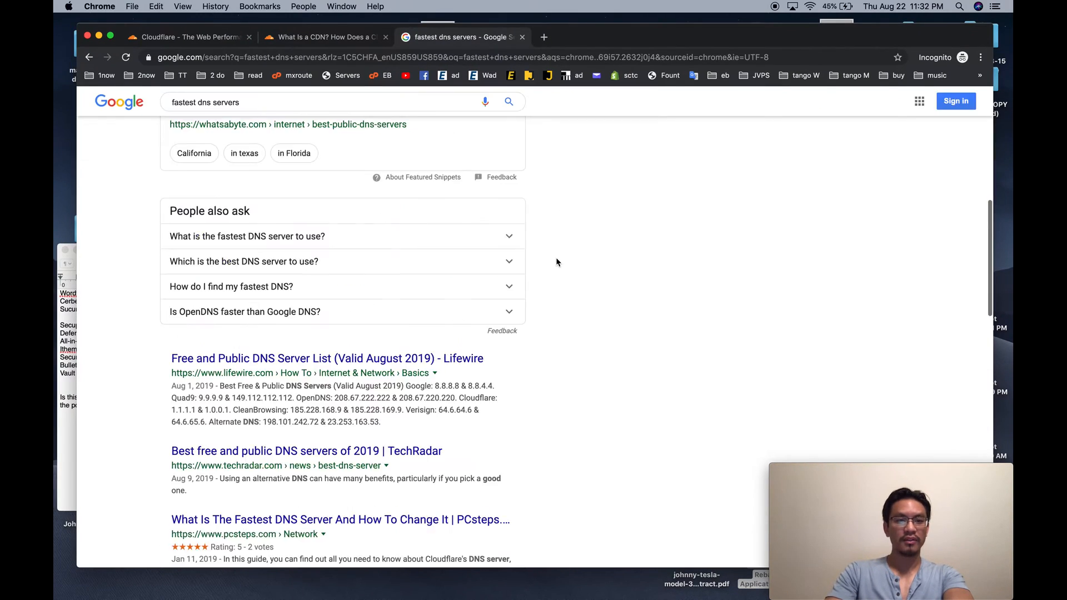
pyautogui.scroll(-3)
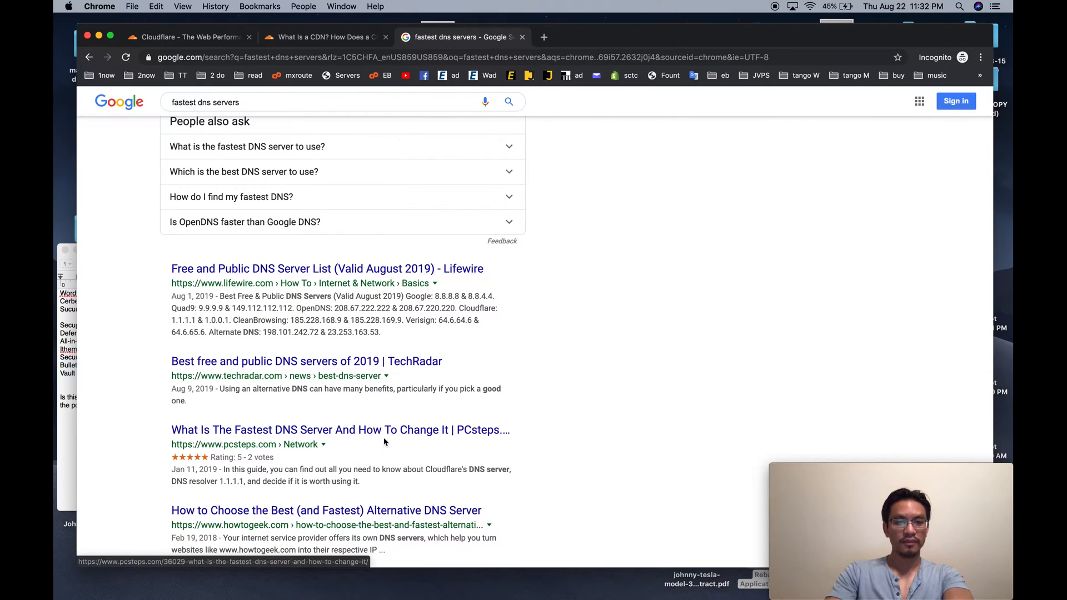
pyautogui.click(340, 429)
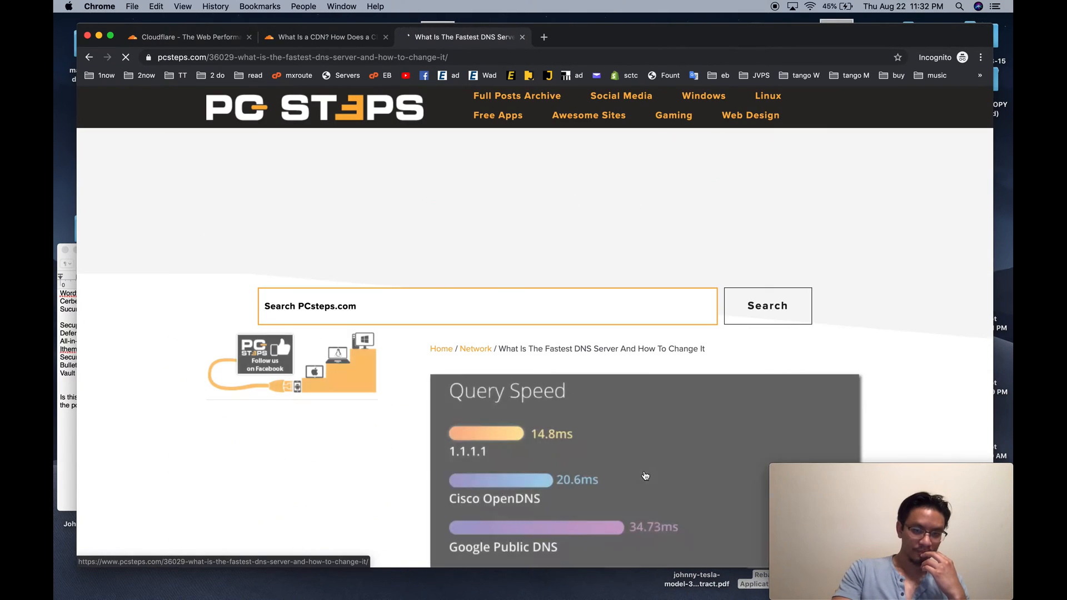
pyautogui.scroll(-3)
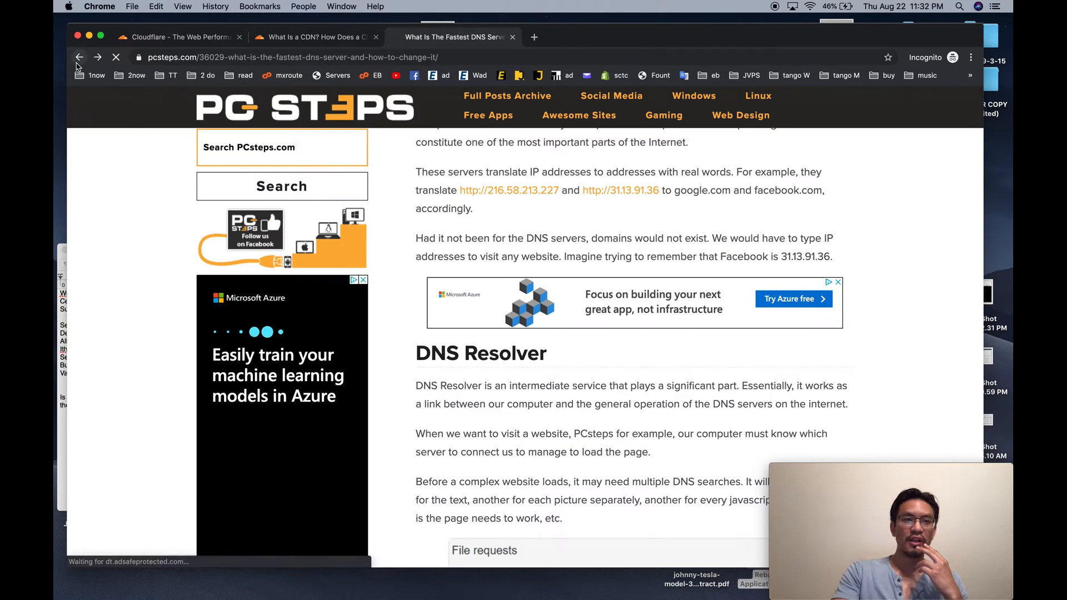
# Return to the results and read TechRadar's 2019 DNS article down to the Cloudflare 1.1.1.1 / 1.0.0.1 entry
pyautogui.click(79, 56)
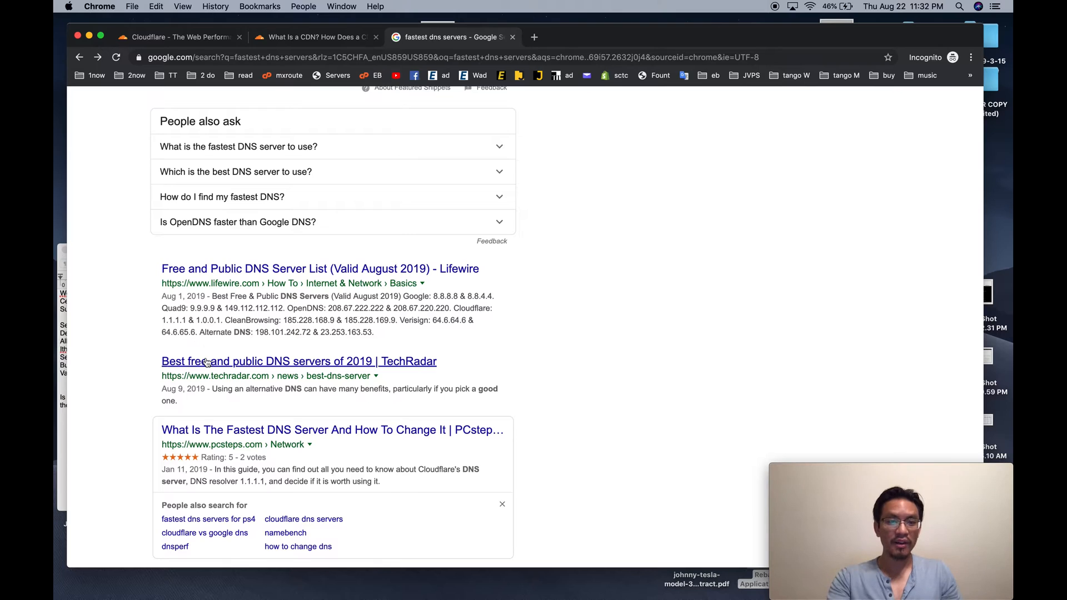
pyautogui.click(299, 361)
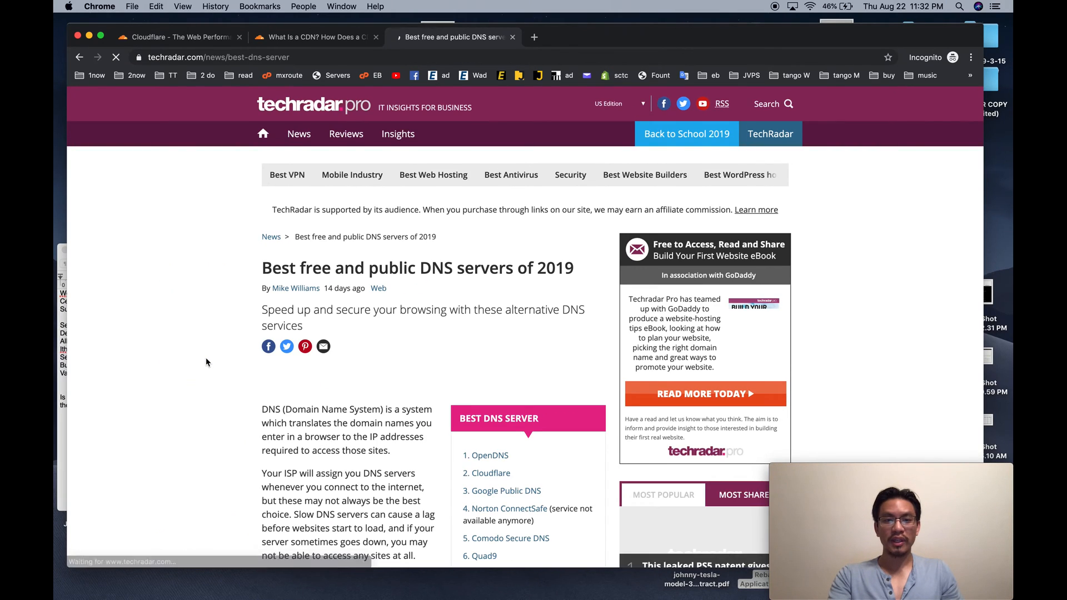
pyautogui.scroll(-3)
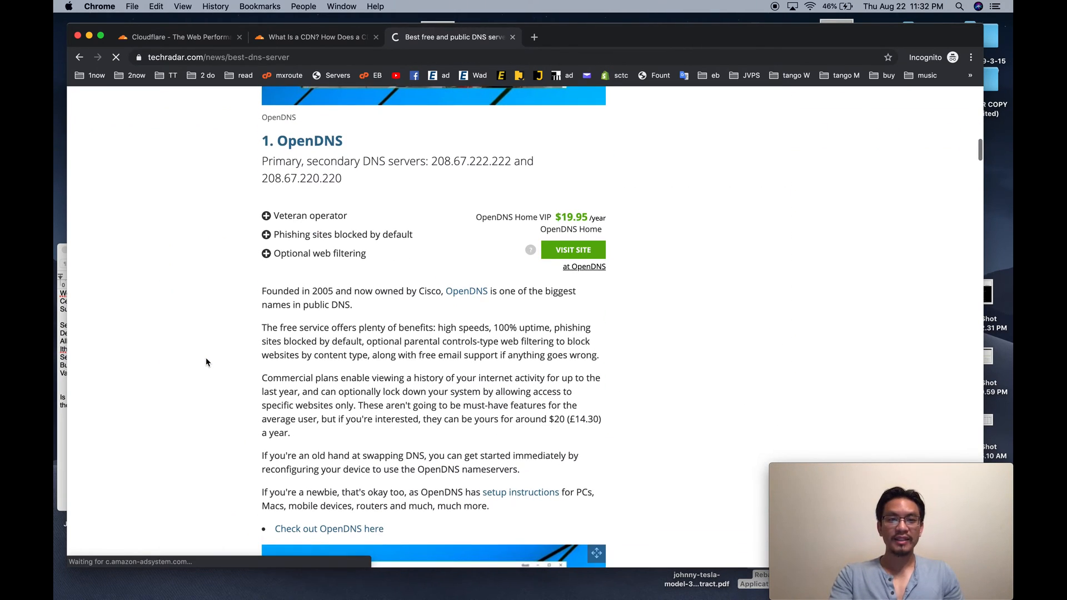
pyautogui.scroll(-3)
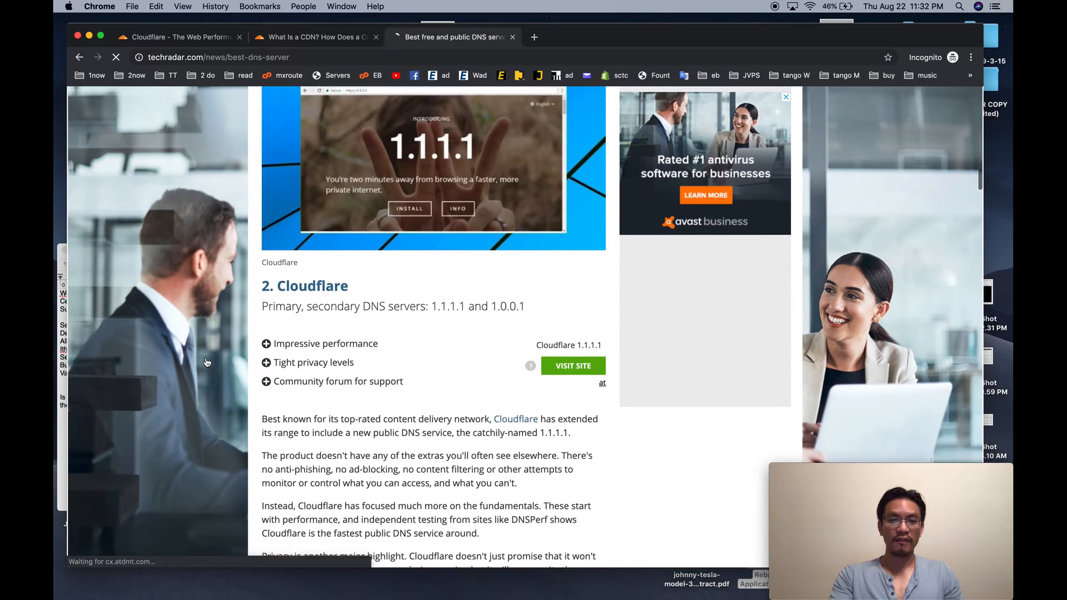